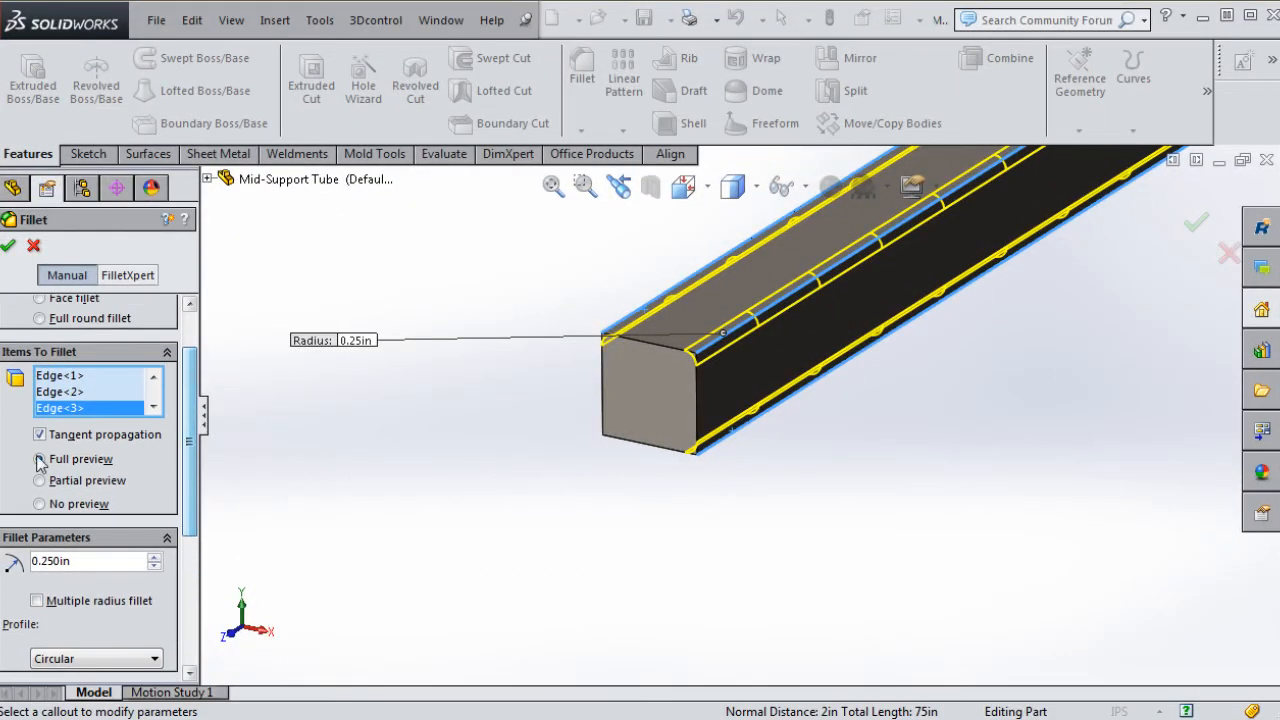
# Enable Full preview for the 0.25 in fillet on the mid-support tube edges.
pyautogui.click(40, 458)
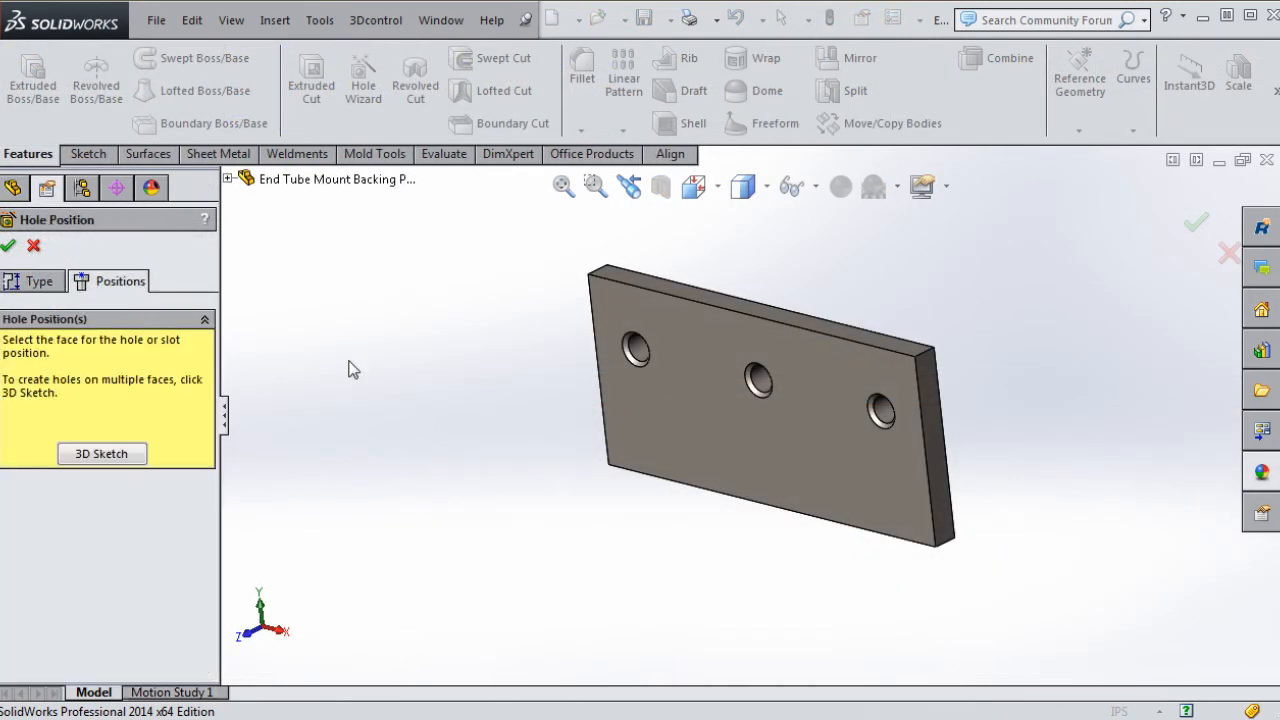
# Add another hole point on the backing plate face and confirm the hole positions.
pyautogui.click(698, 432)
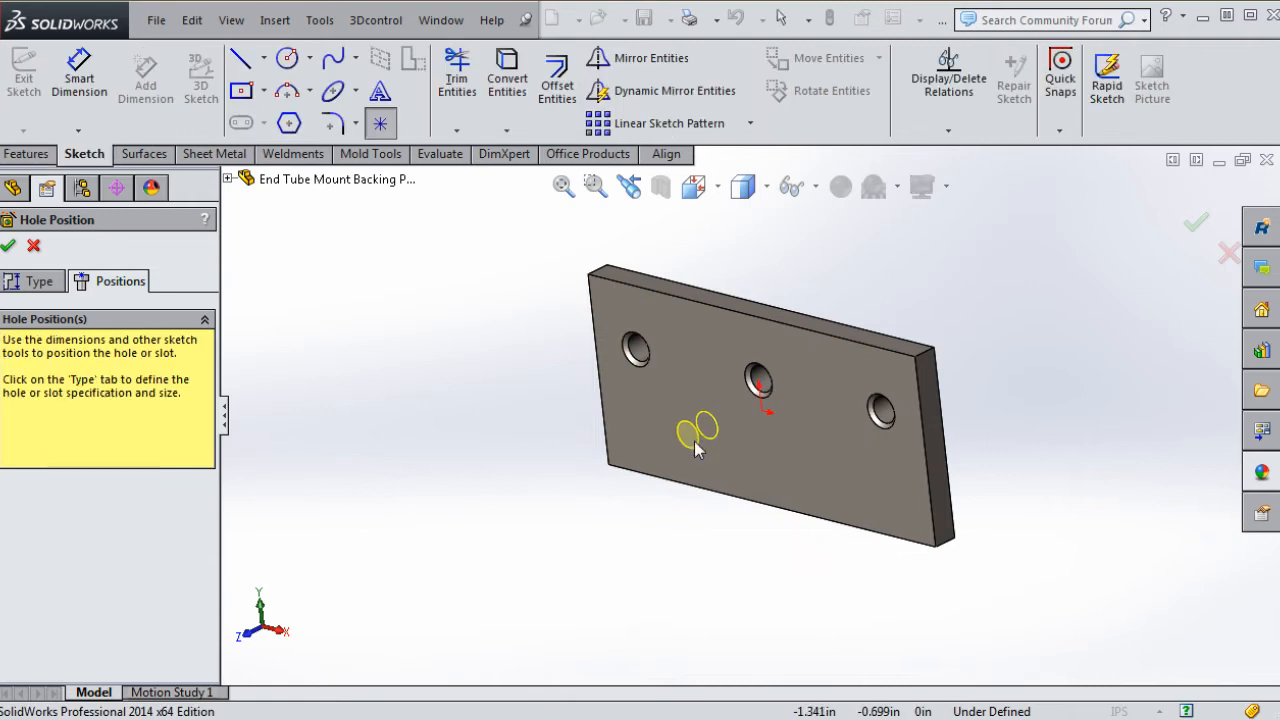
pyautogui.click(696, 436)
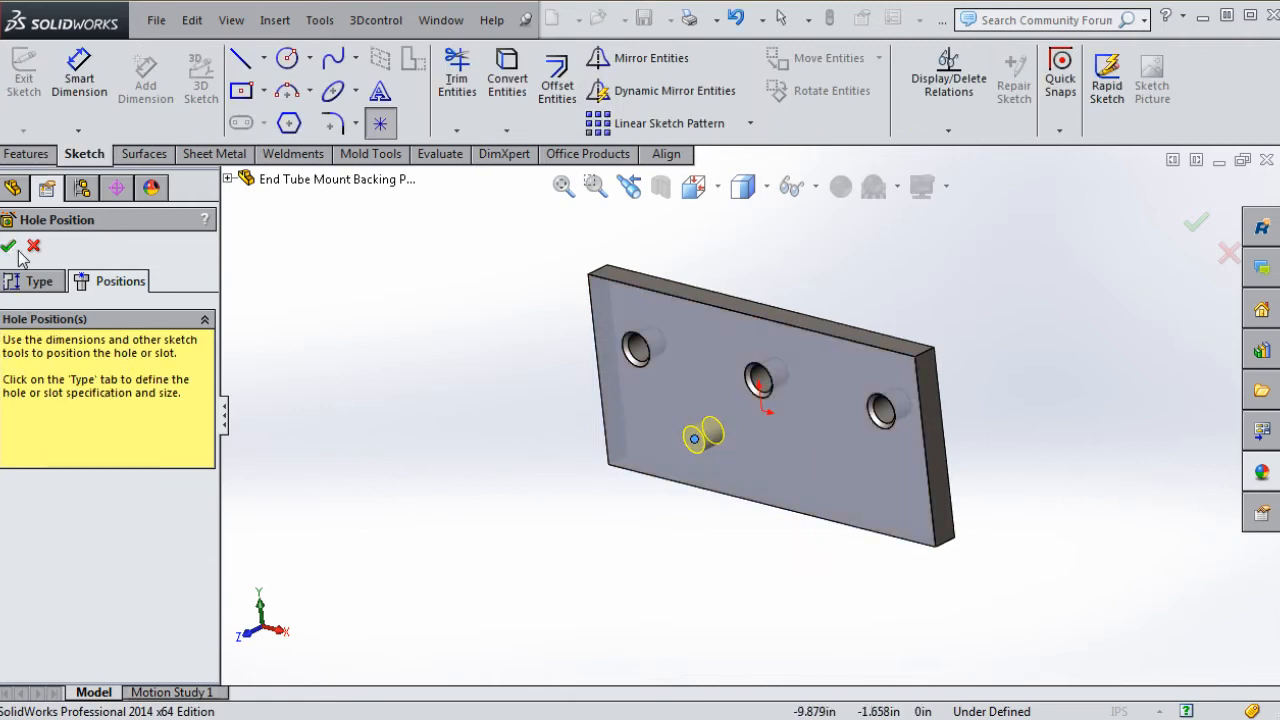
pyautogui.click(8, 246)
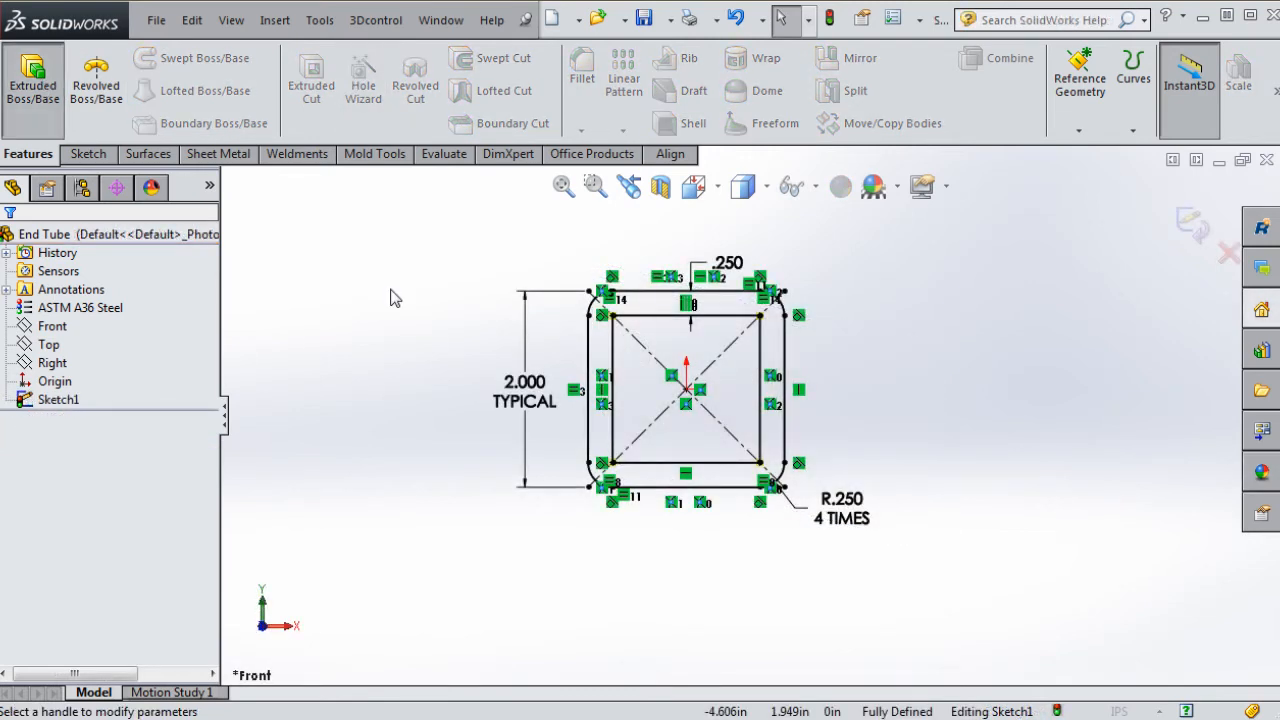
# Dimension the end tube mount slot sketch to 0.6 in so it is fully defined, then exit the sketch.
pyautogui.click(32, 80)
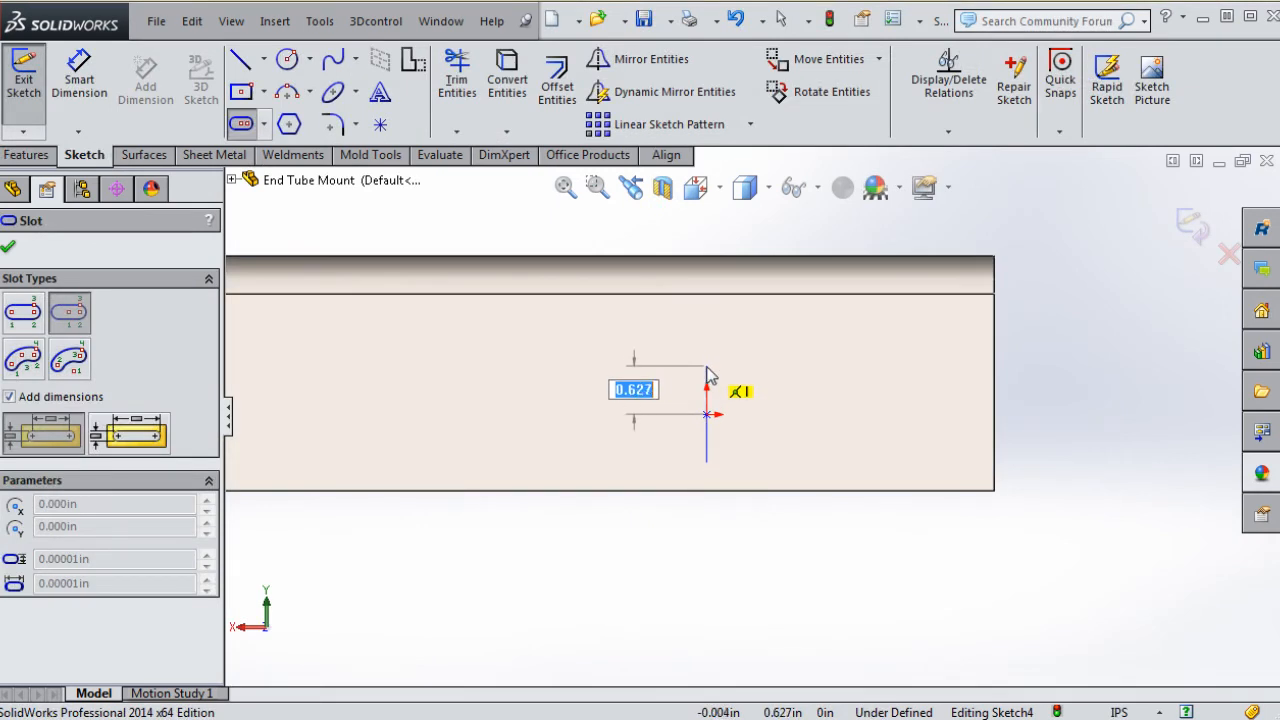
pyautogui.write('0.6')
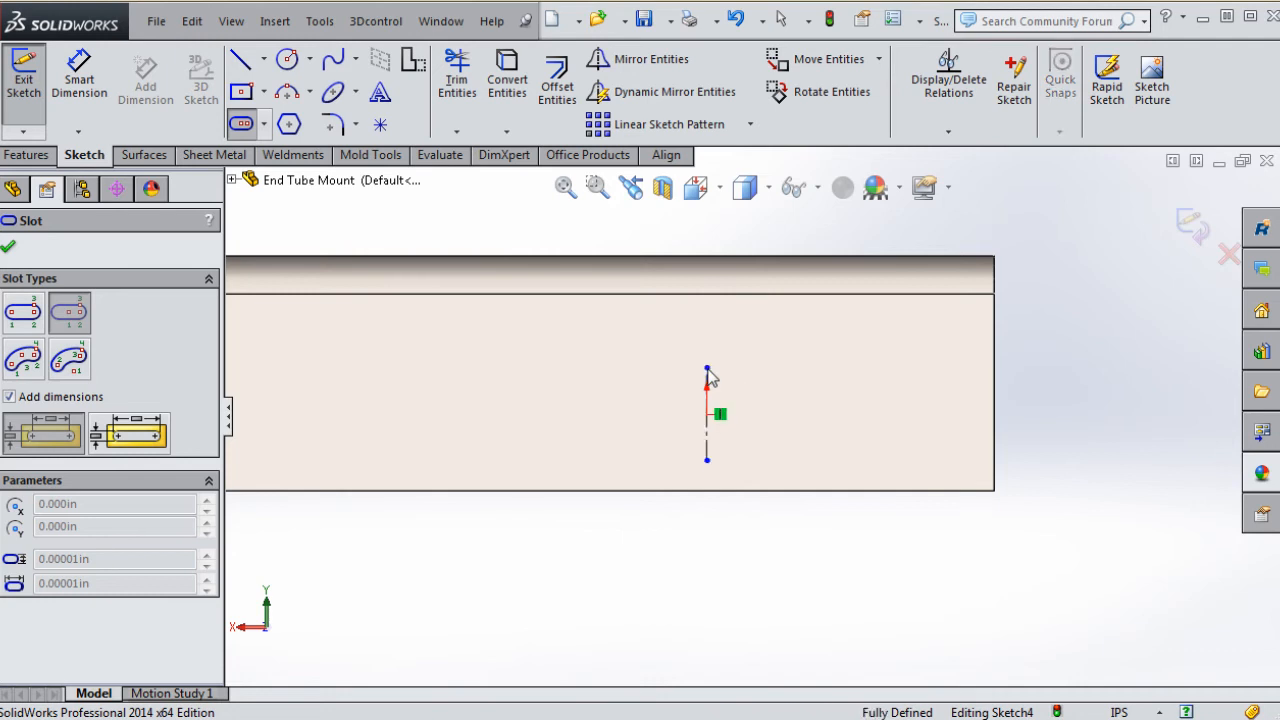
pyautogui.click(24, 76)
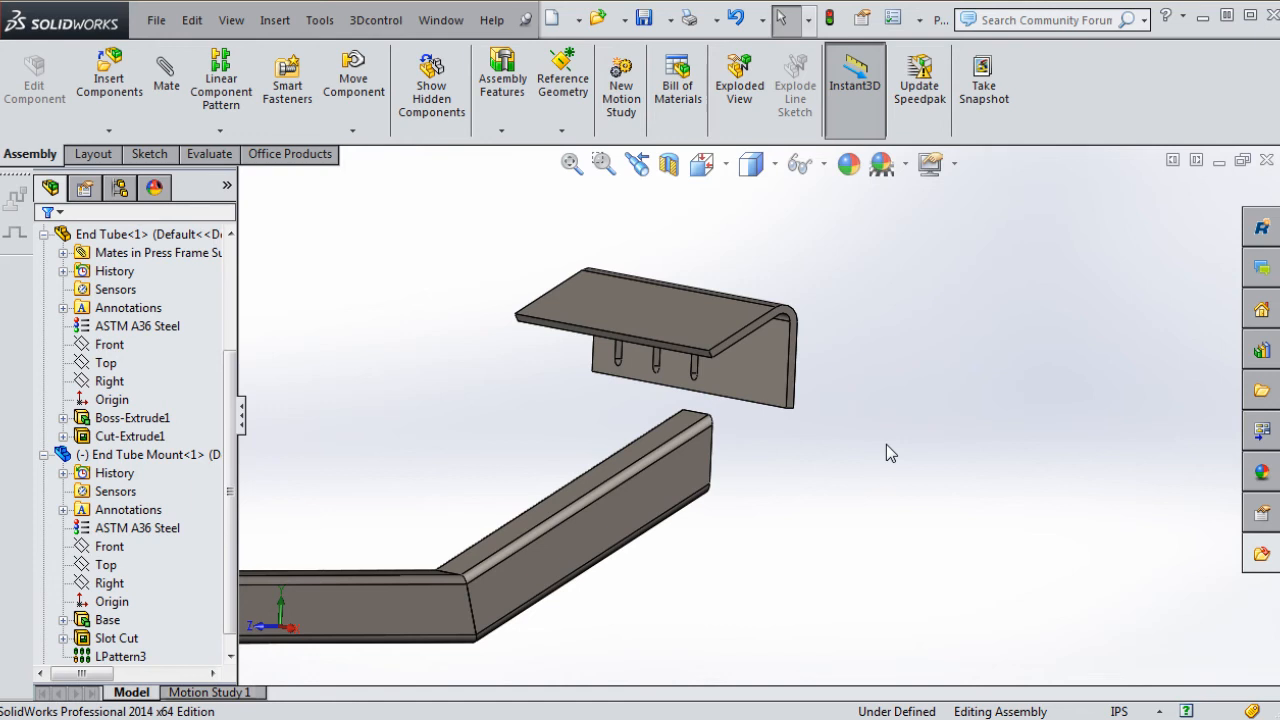
pyautogui.moveTo(770, 376)
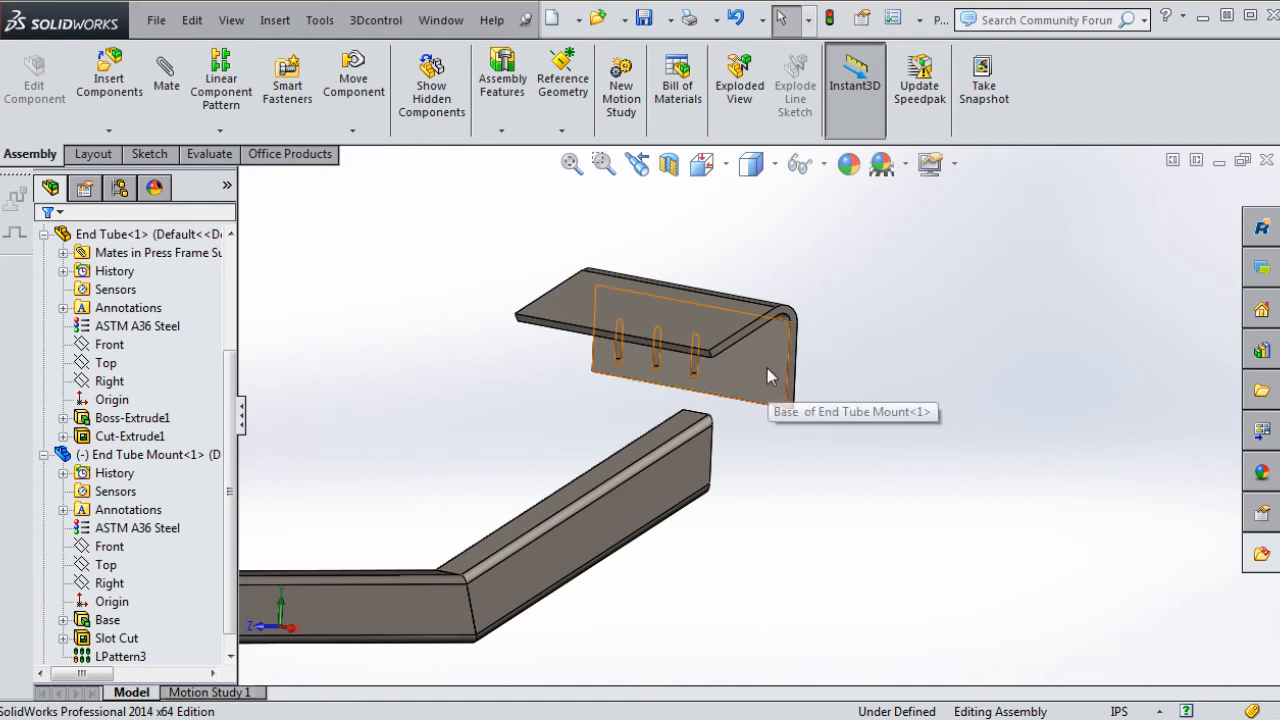